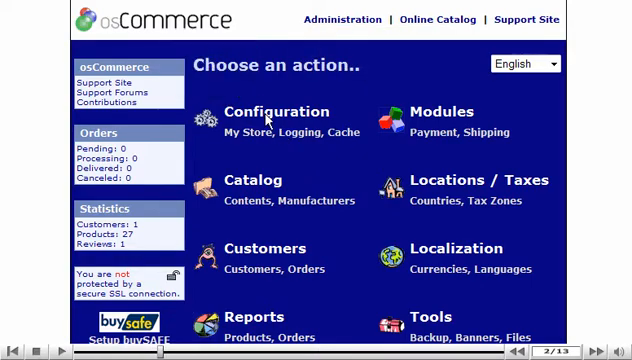
Go to the Configuration area showing the My Store settings list
{"action": "left_click", "coordinate": [278, 112]}
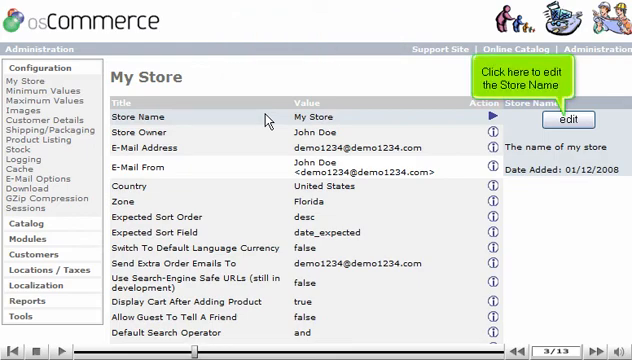
{"action": "mouse_move", "coordinate": [392, 120]}
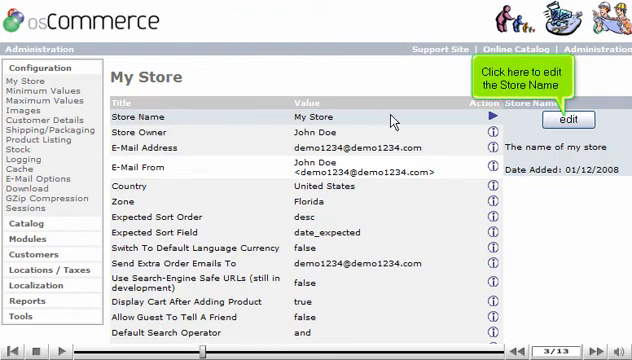
Set the Store Name to John's Store and save it
{"action": "left_click", "coordinate": [568, 120]}
{"action": "type", "text": "John's Store"}
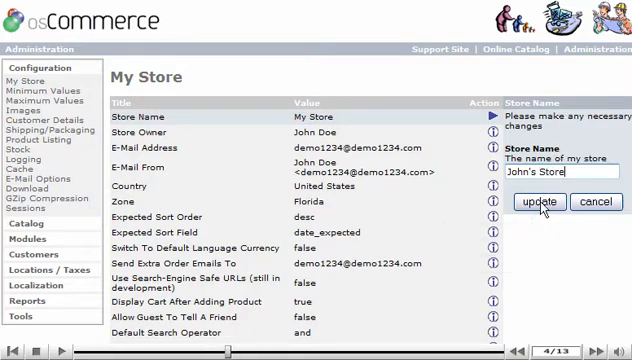
{"action": "left_click", "coordinate": [540, 202]}
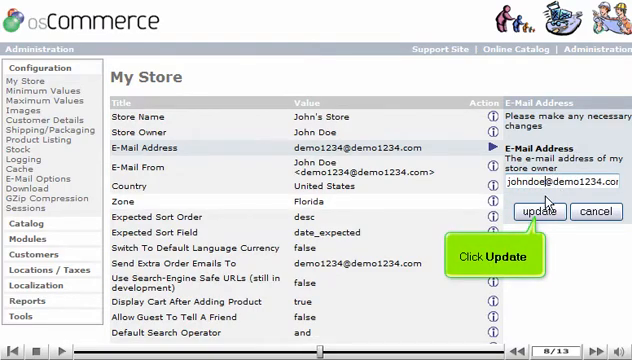
{"action": "left_click", "coordinate": [540, 212]}
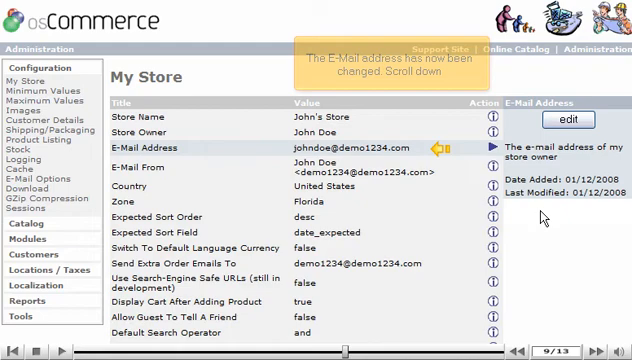
{"action": "scroll", "scroll_direction": "down", "scroll_amount": 3}
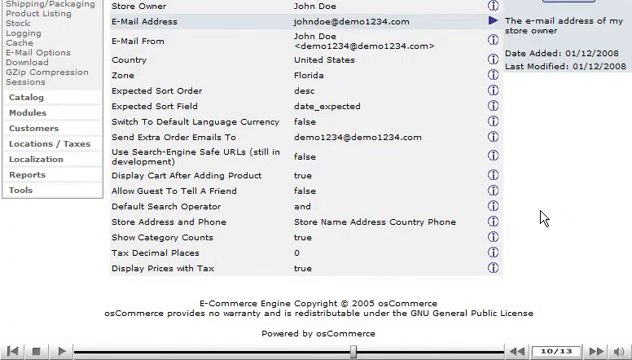